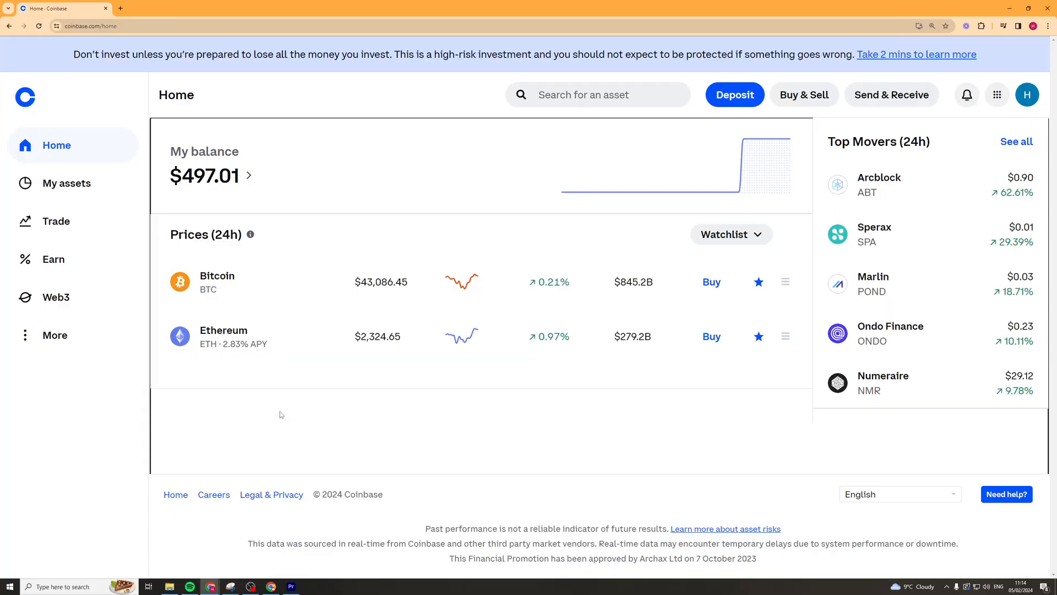
mouse_move(317, 172)
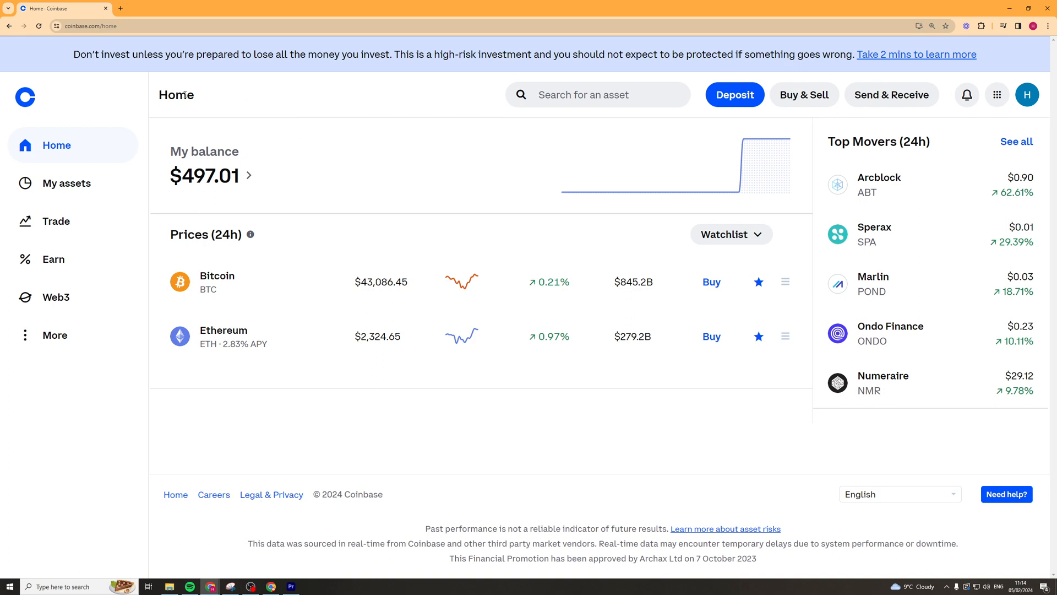
mouse_move(448, 238)
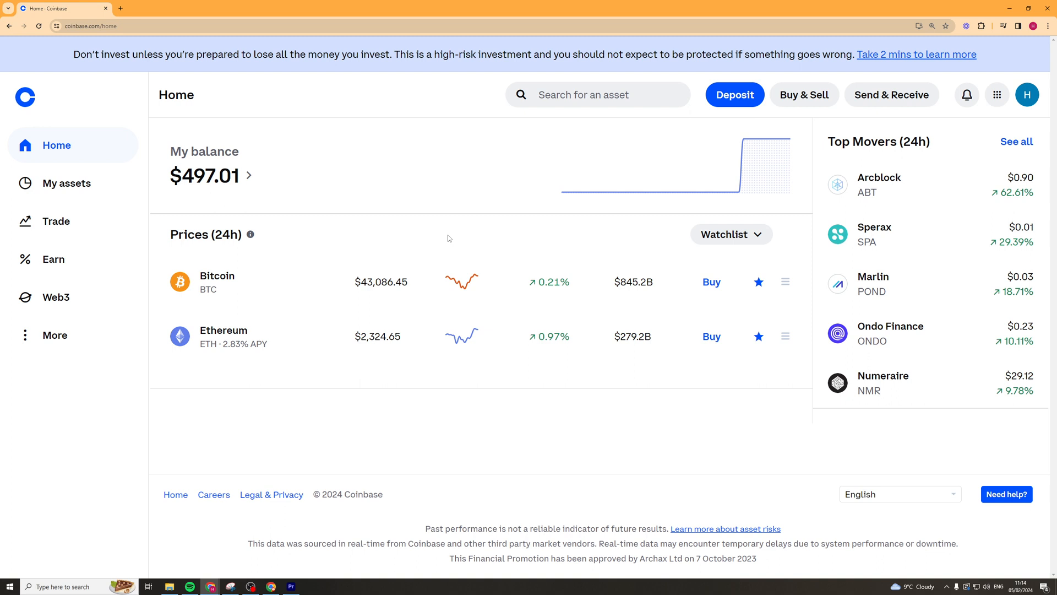
mouse_move(148, 115)
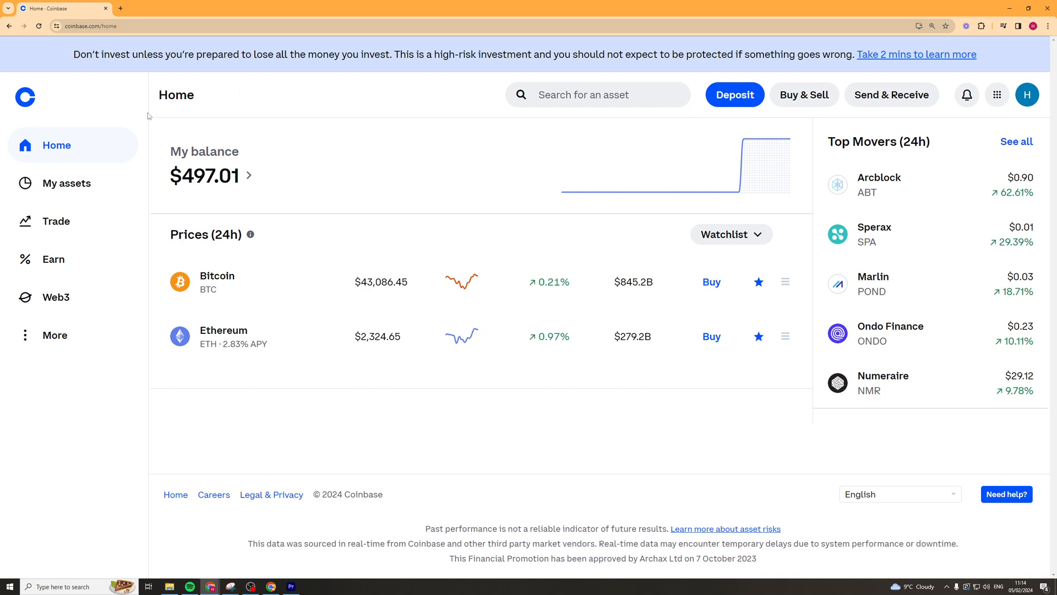
mouse_move(214, 139)
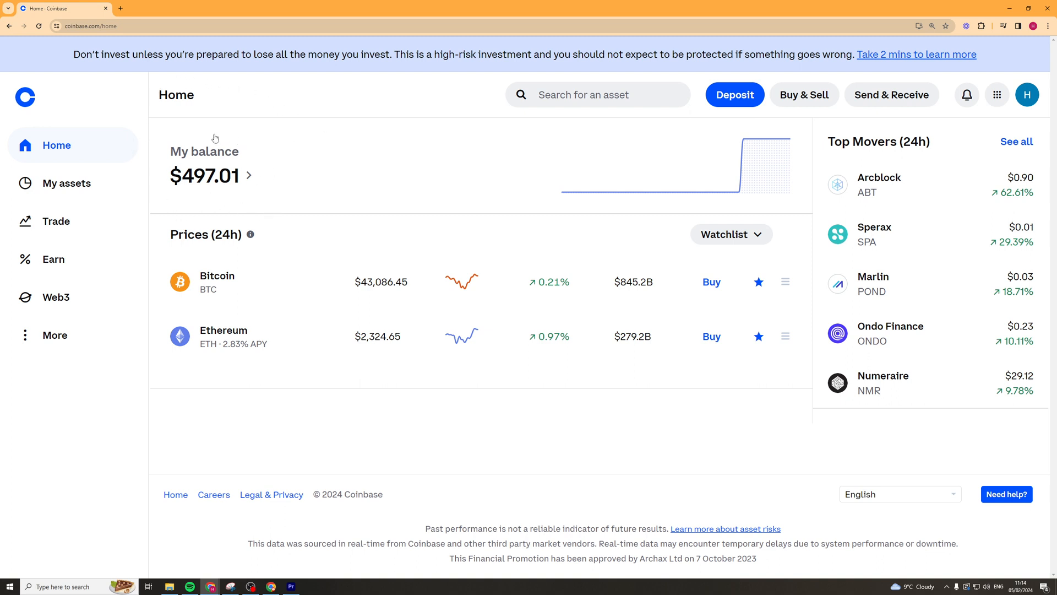
mouse_move(190, 201)
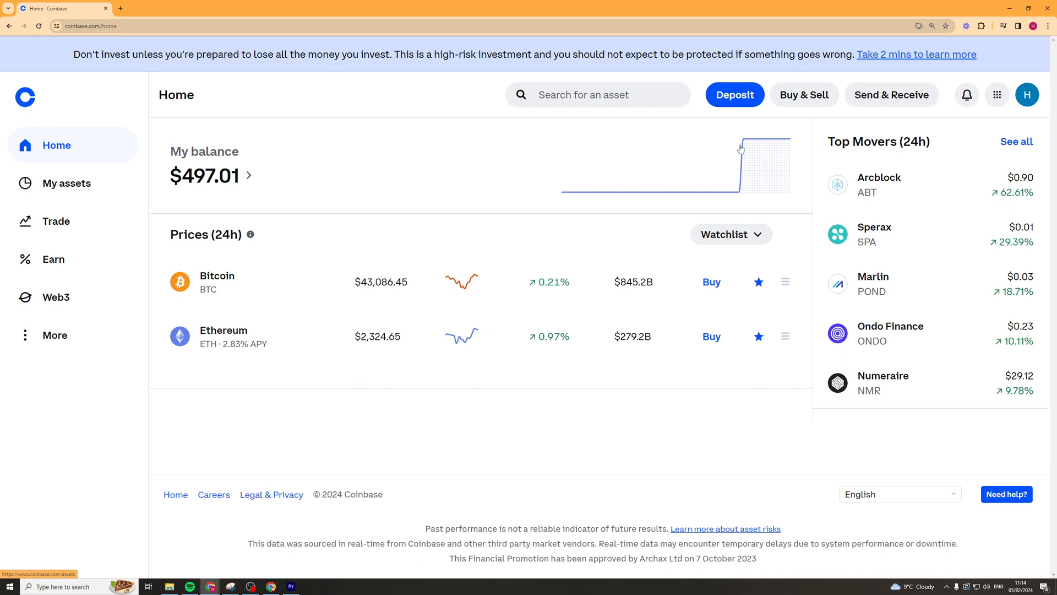
mouse_move(643, 102)
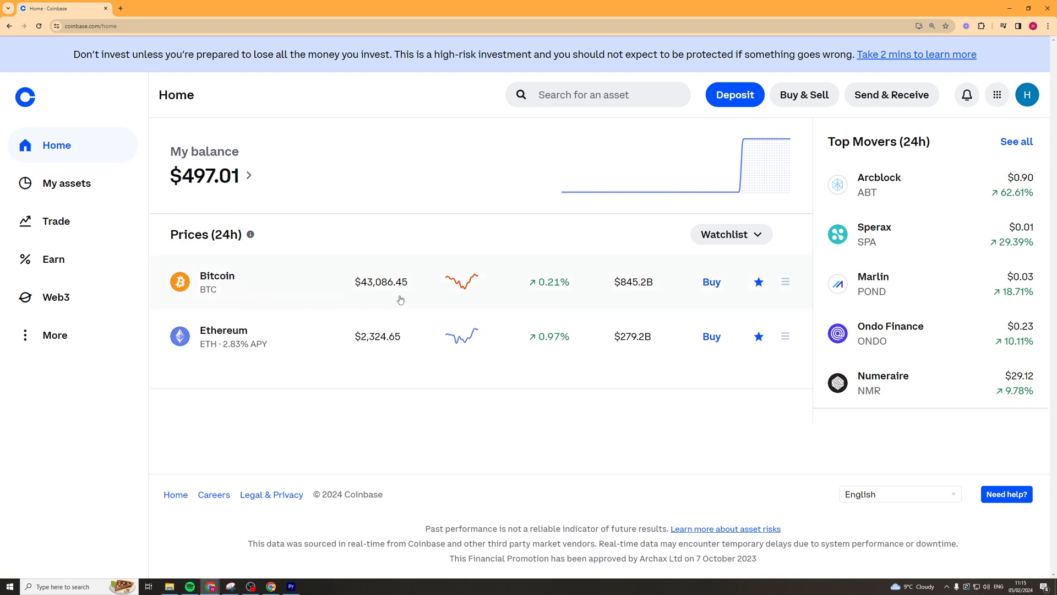
mouse_move(727, 298)
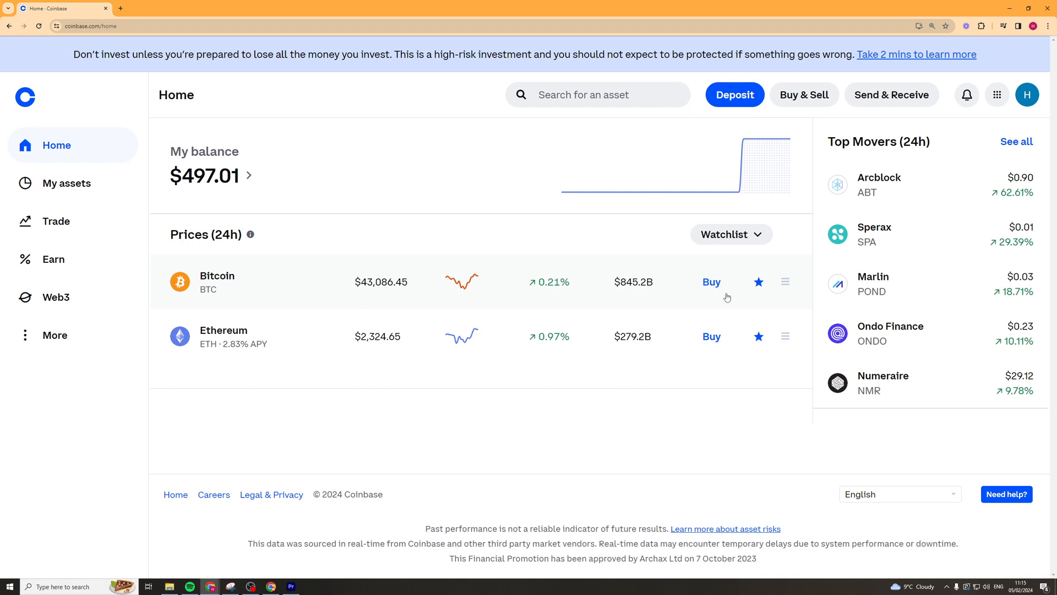
mouse_move(238, 340)
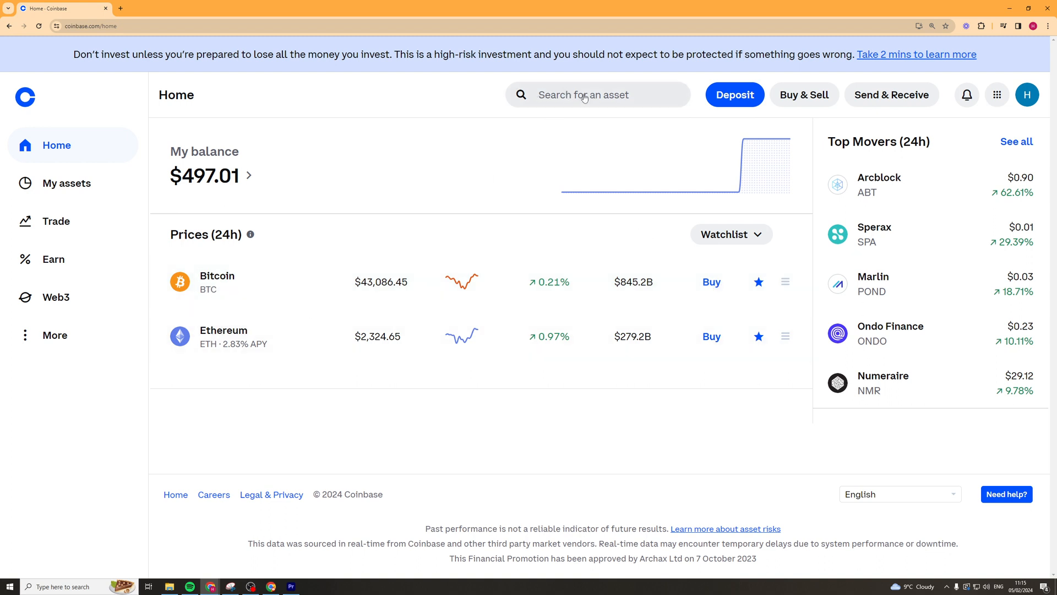
Start a Bitcoin purchase of 10 and bring up the Send & Receive dialog
click(711, 282)
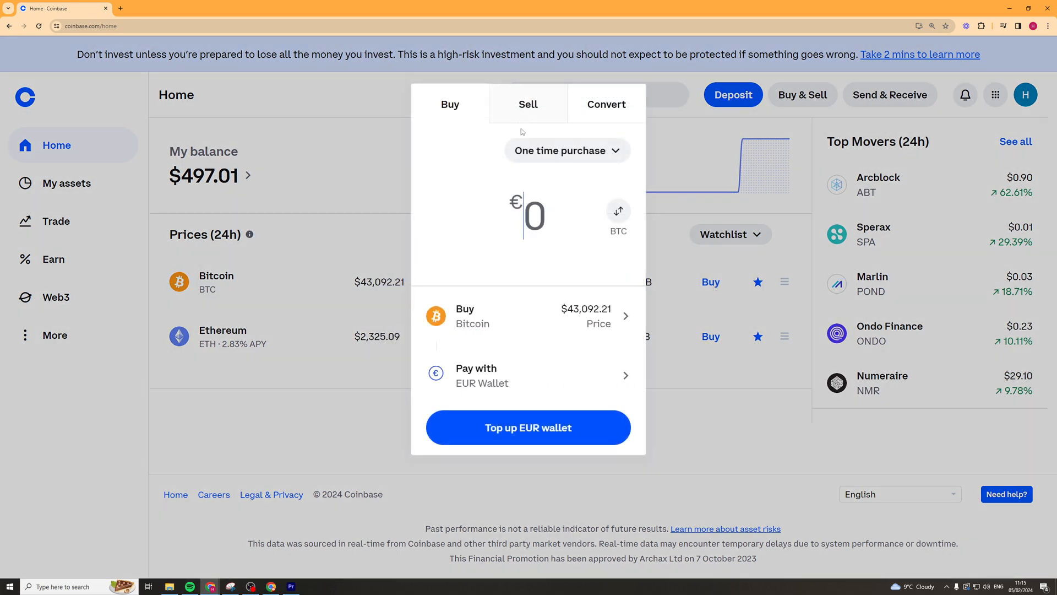
text(10)
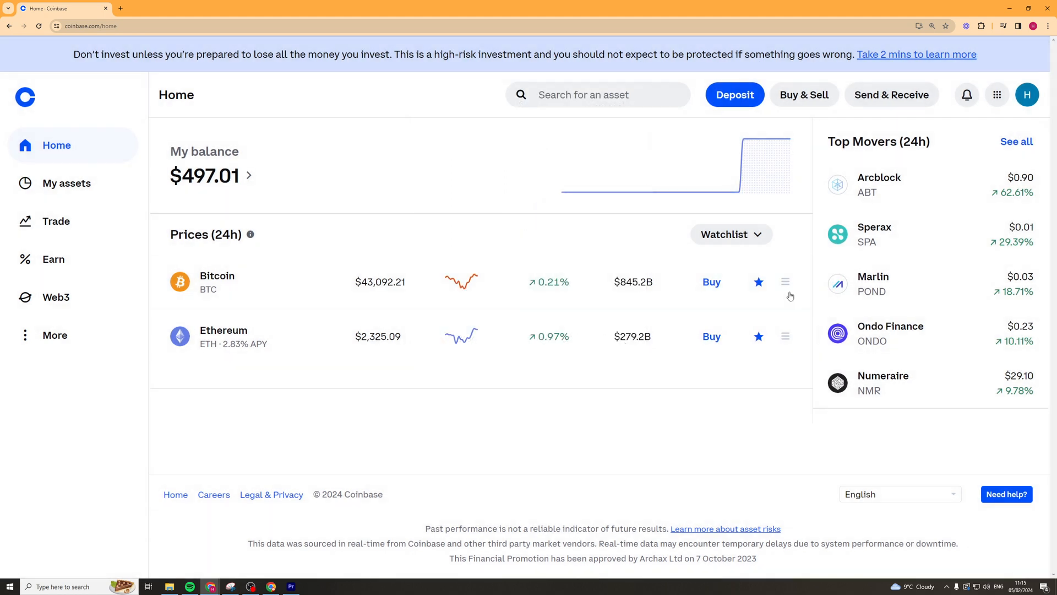
mouse_move(343, 277)
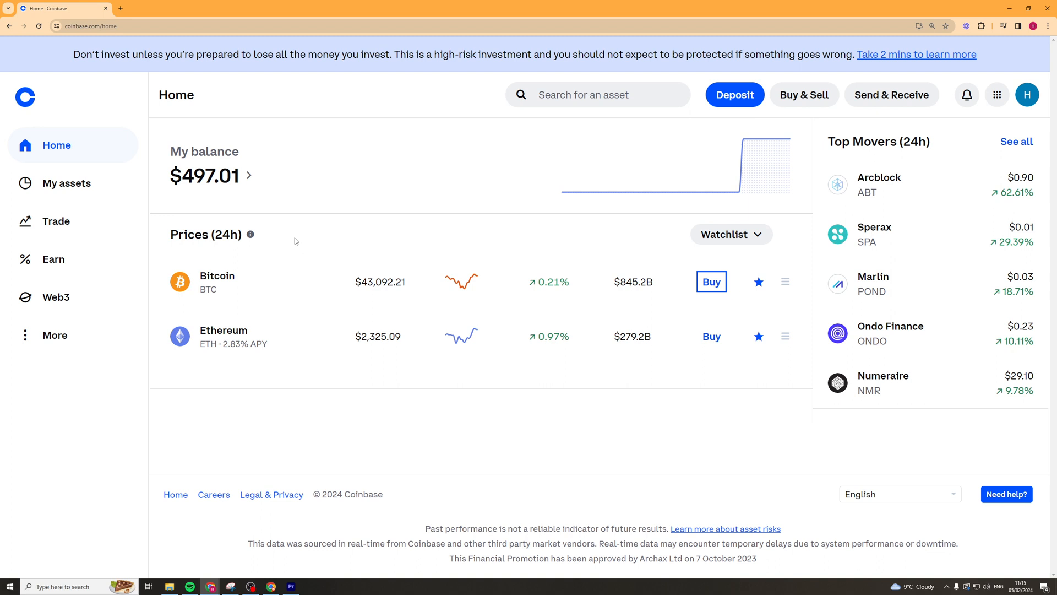
mouse_move(306, 244)
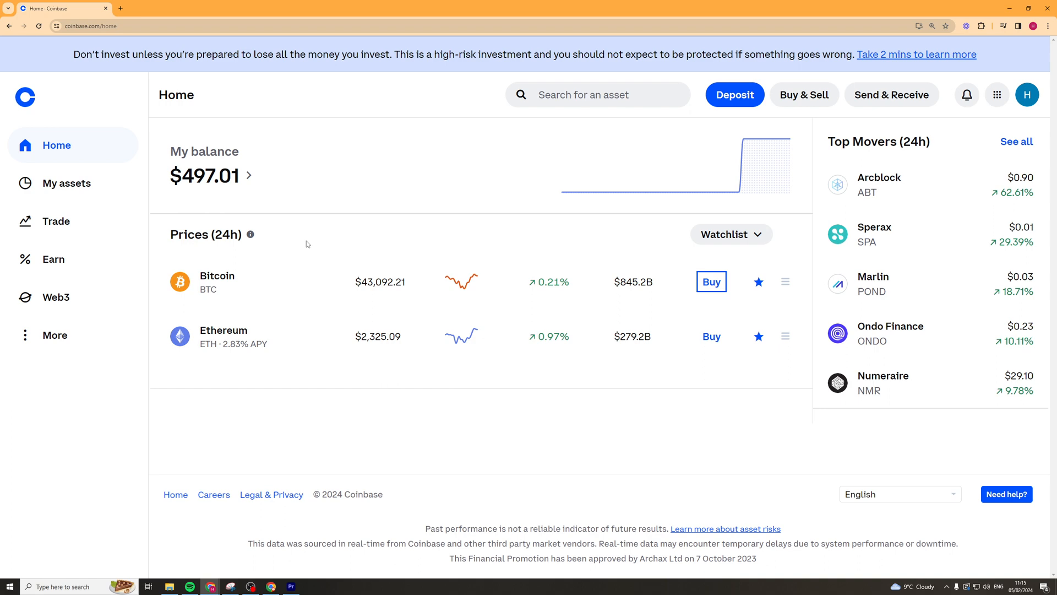
mouse_move(890, 94)
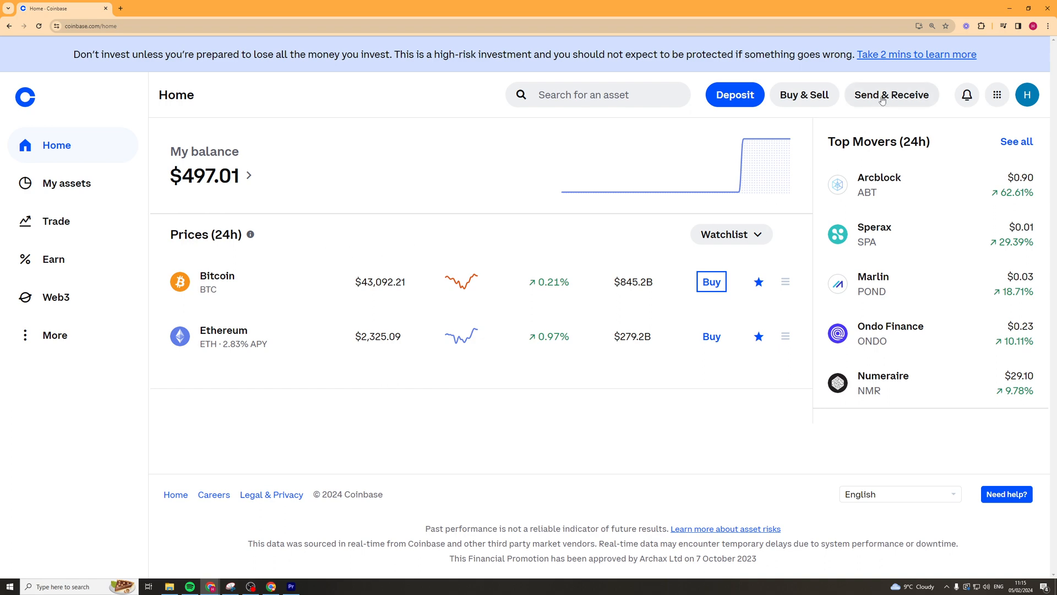
click(891, 94)
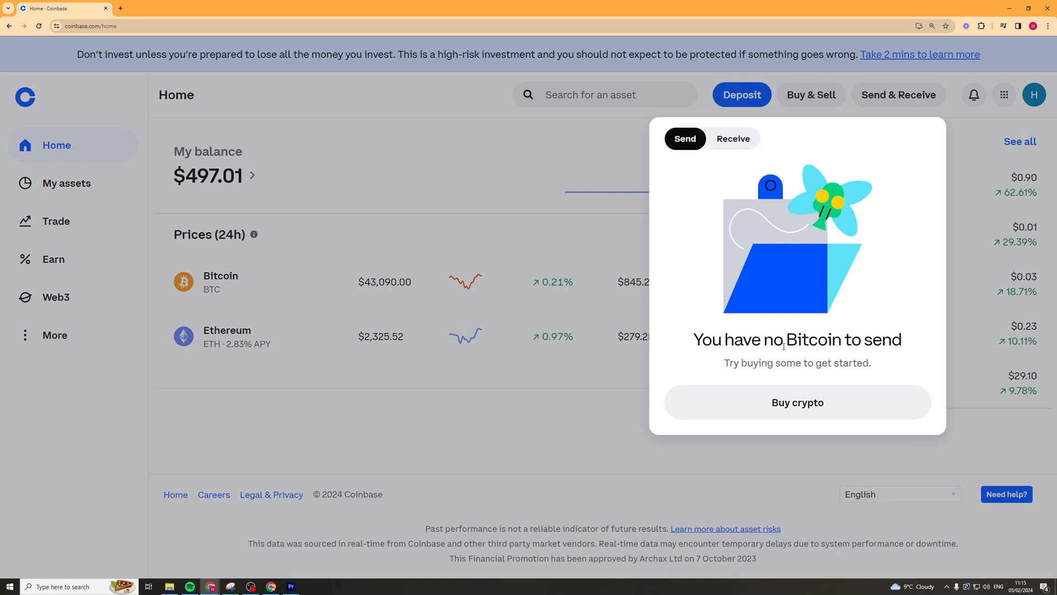
mouse_move(710, 166)
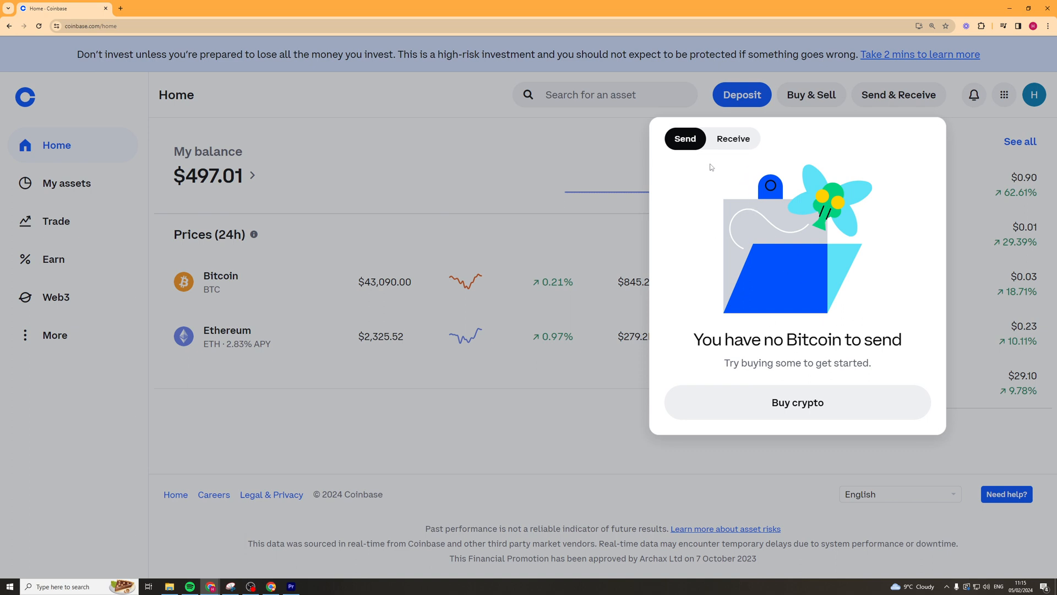
mouse_move(808, 270)
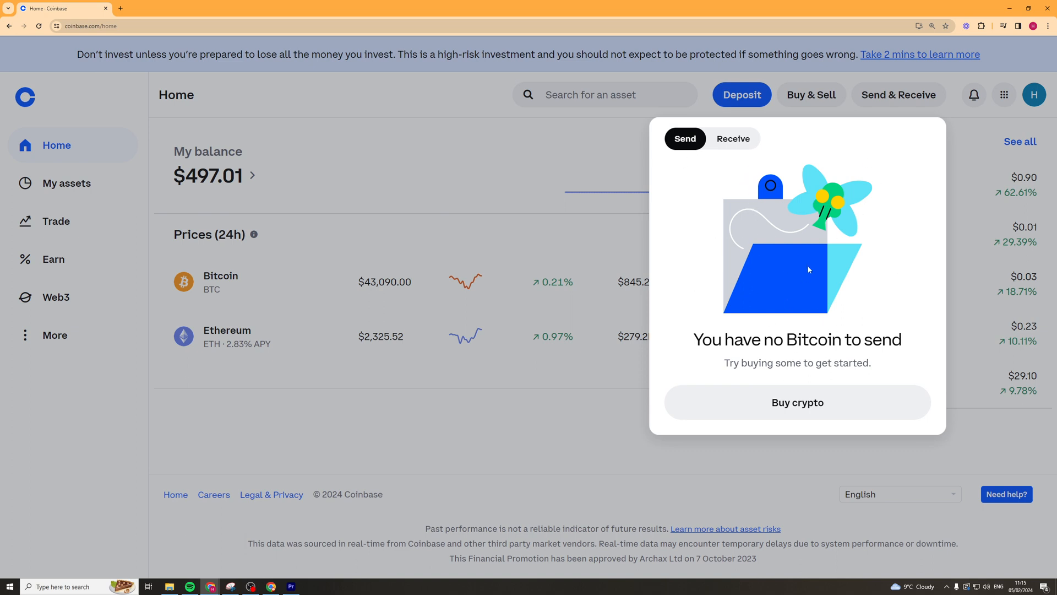
mouse_move(733, 162)
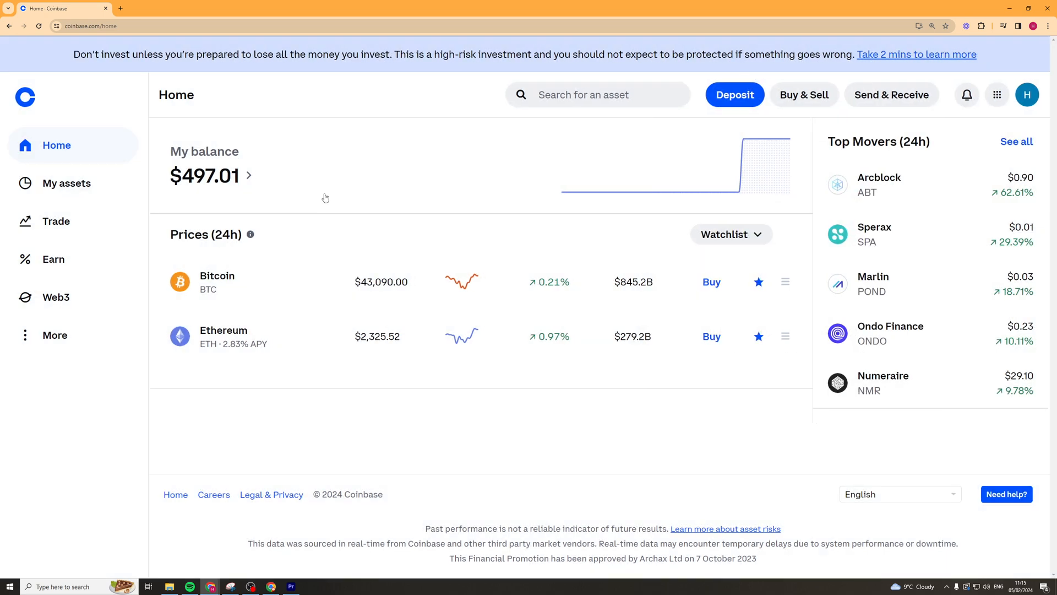
mouse_move(327, 240)
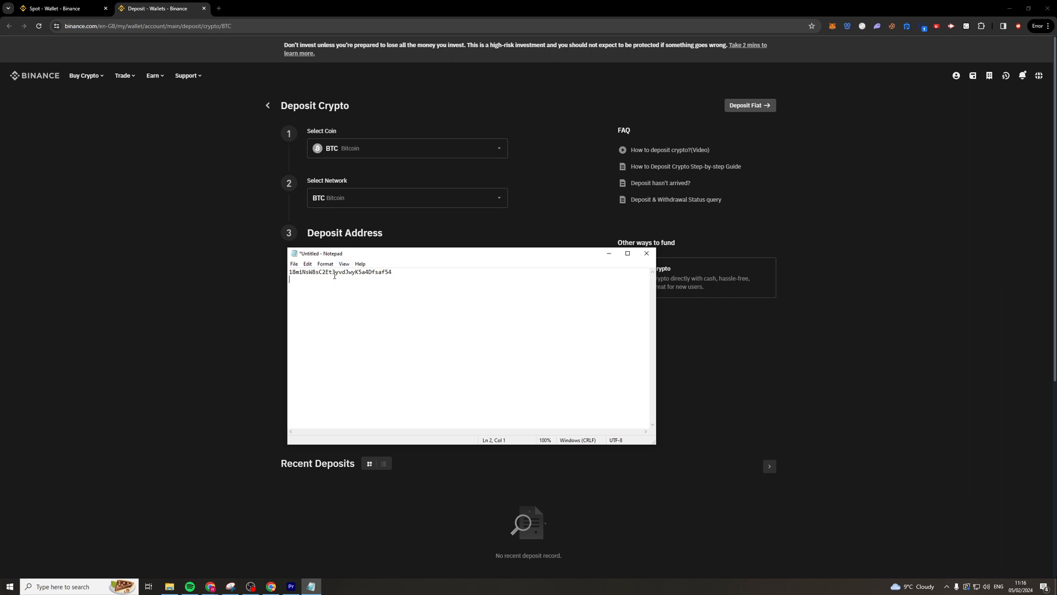
mouse_move(379, 280)
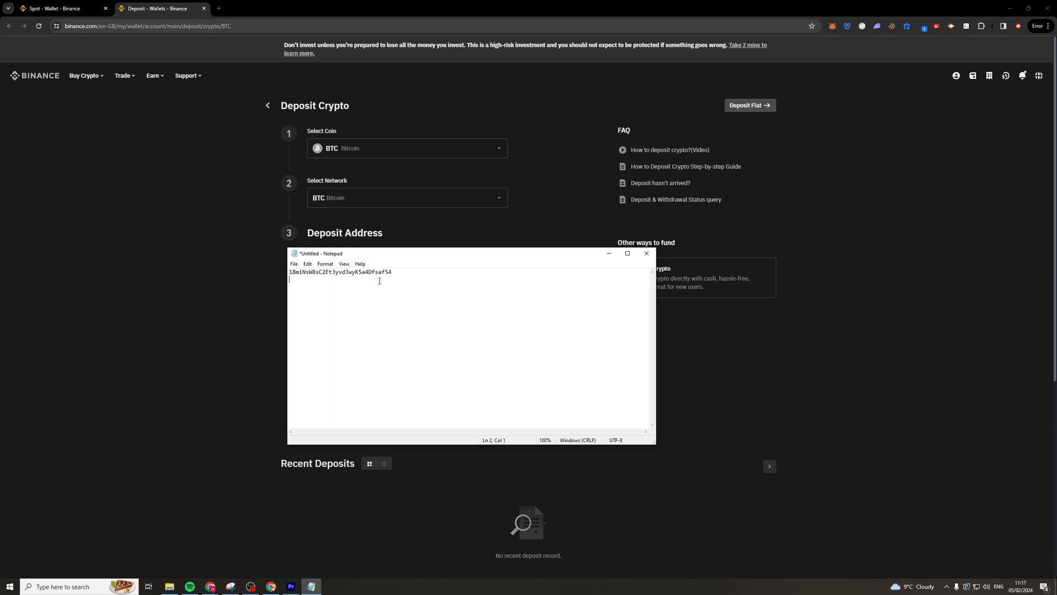
mouse_move(459, 299)
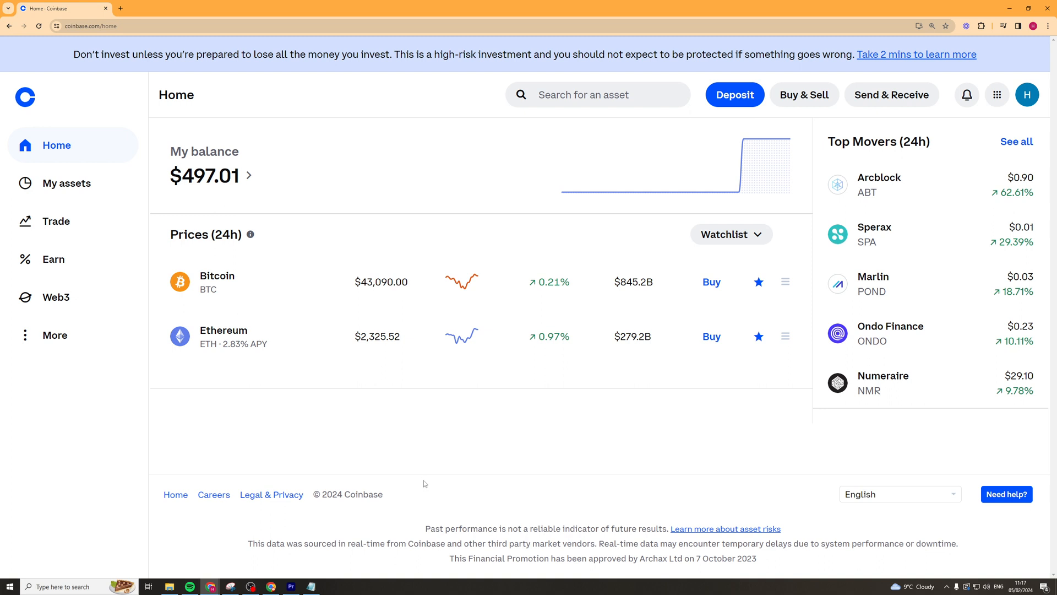
mouse_move(424, 486)
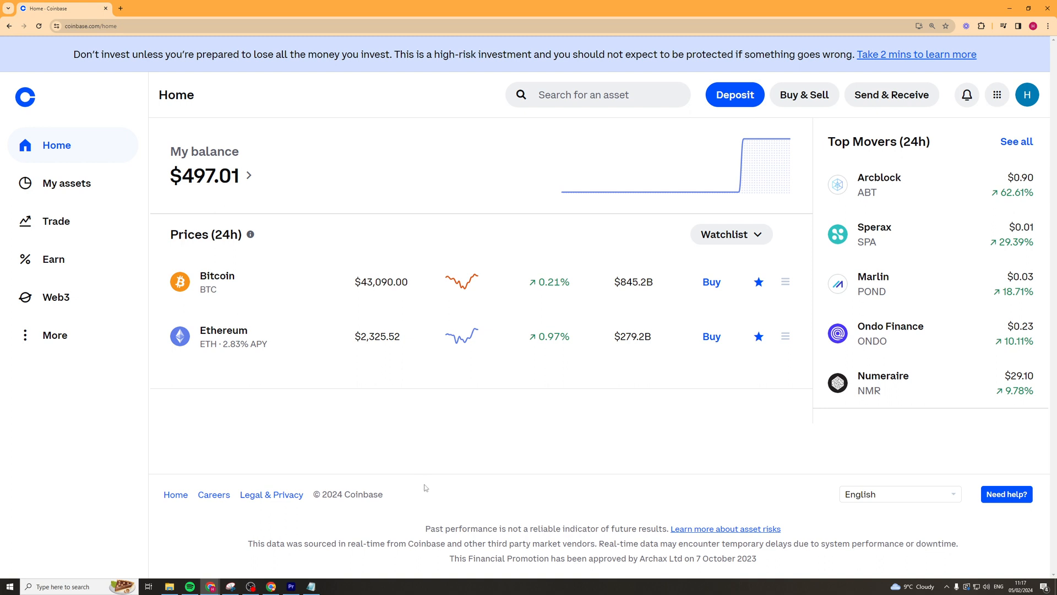
mouse_move(427, 492)
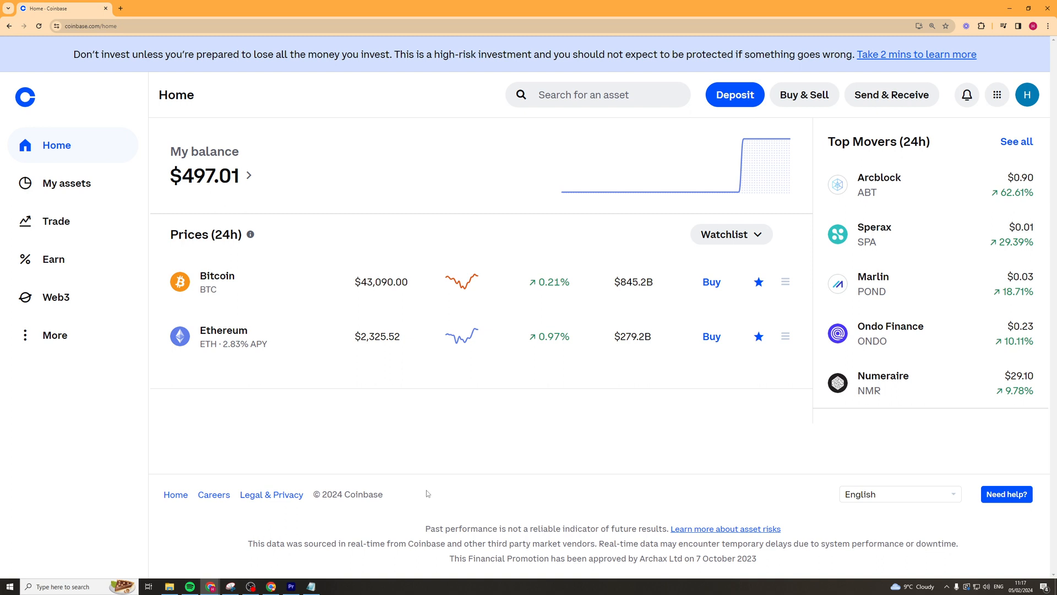
mouse_move(428, 495)
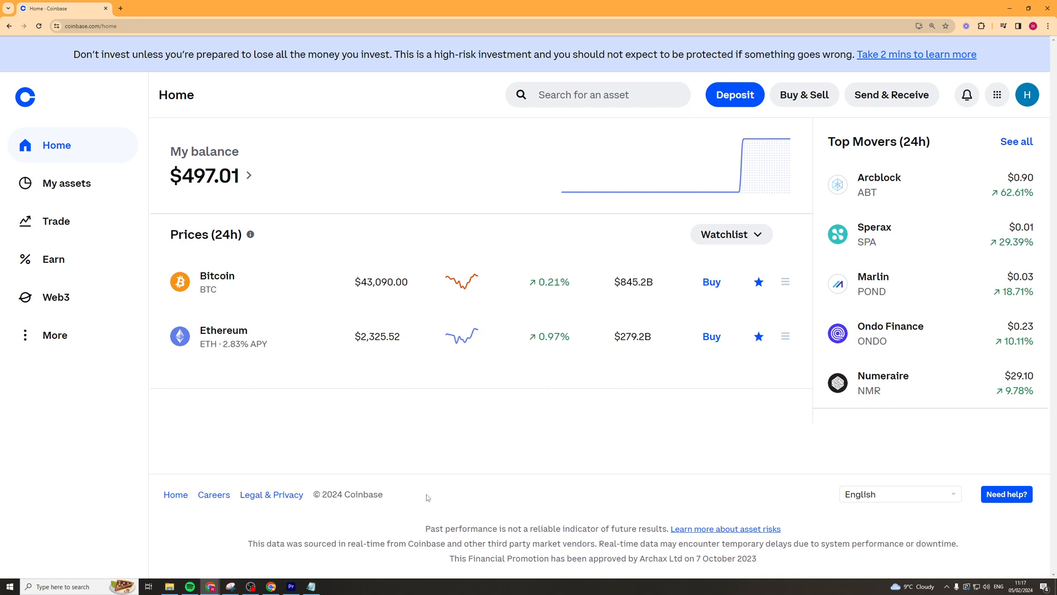
mouse_move(444, 508)
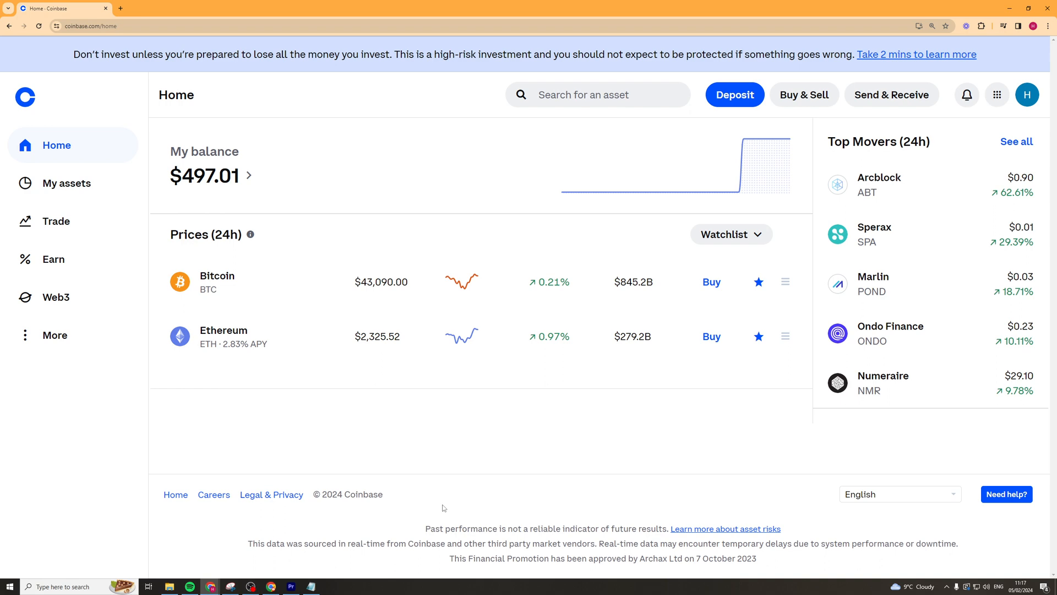
mouse_move(148, 455)
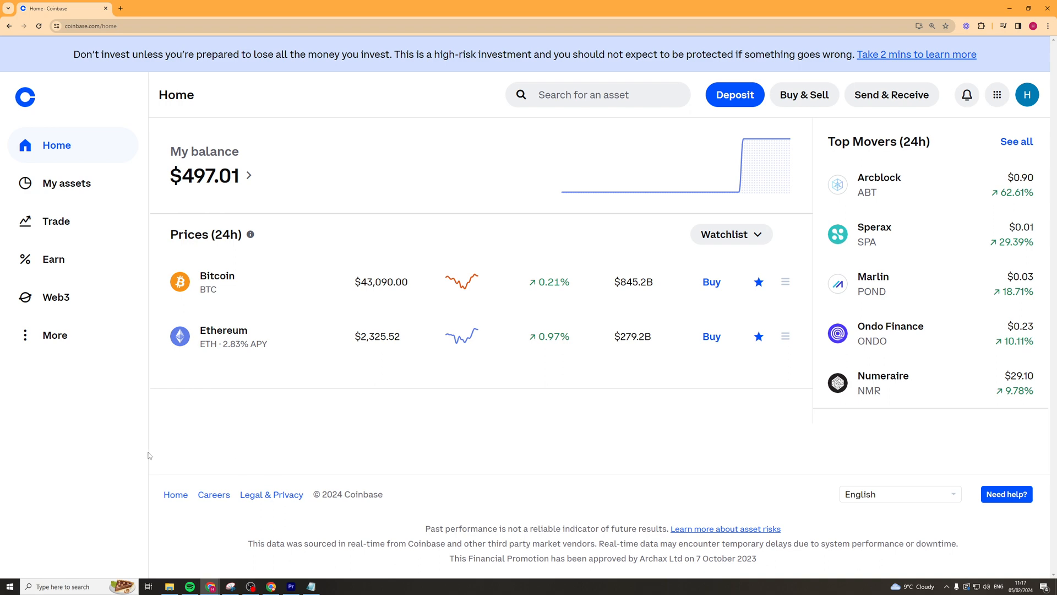